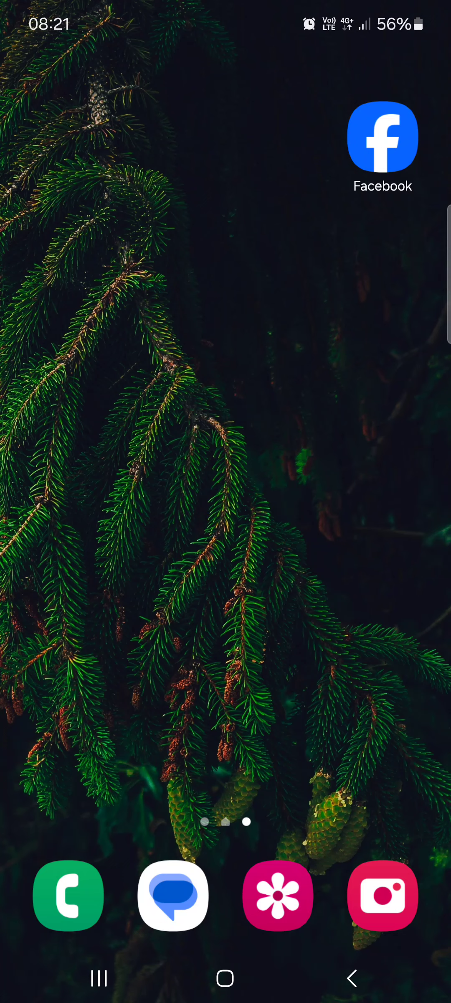
Step: Launch Facebook from the home screen and show the news feed from the Home tab
scroll(up, 3)
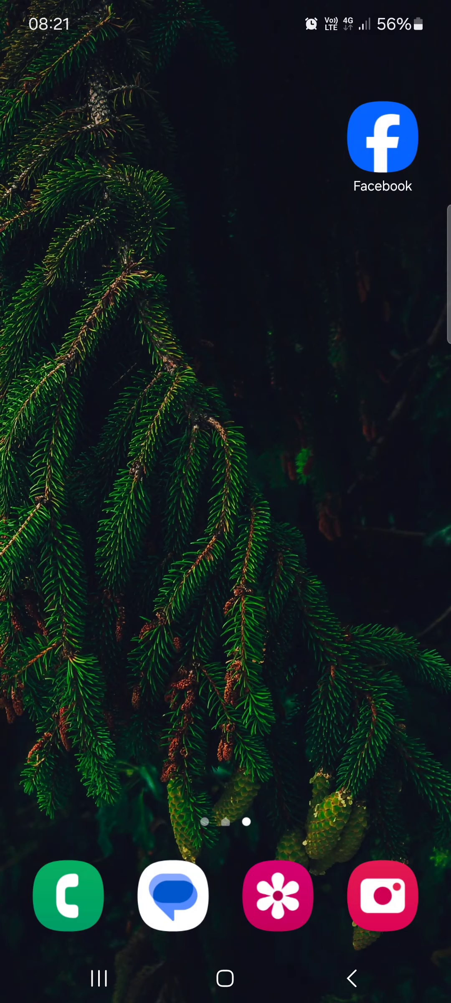
click(382, 136)
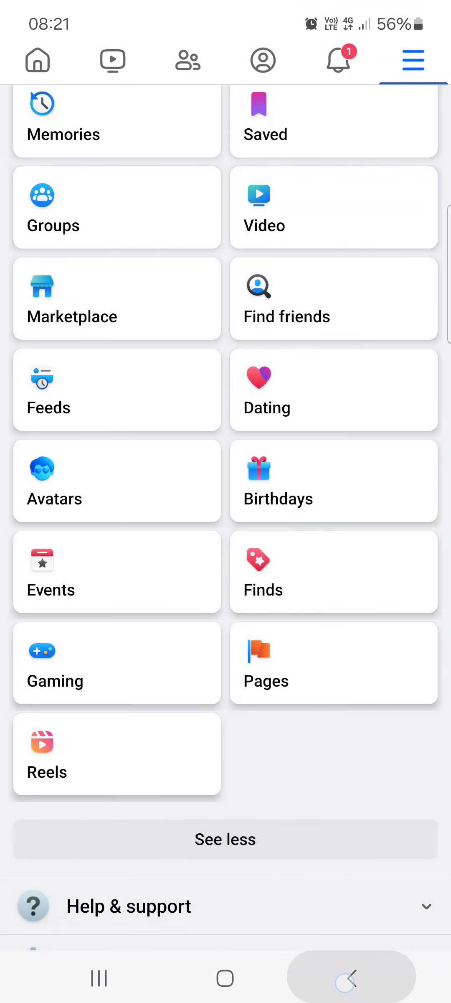
click(37, 109)
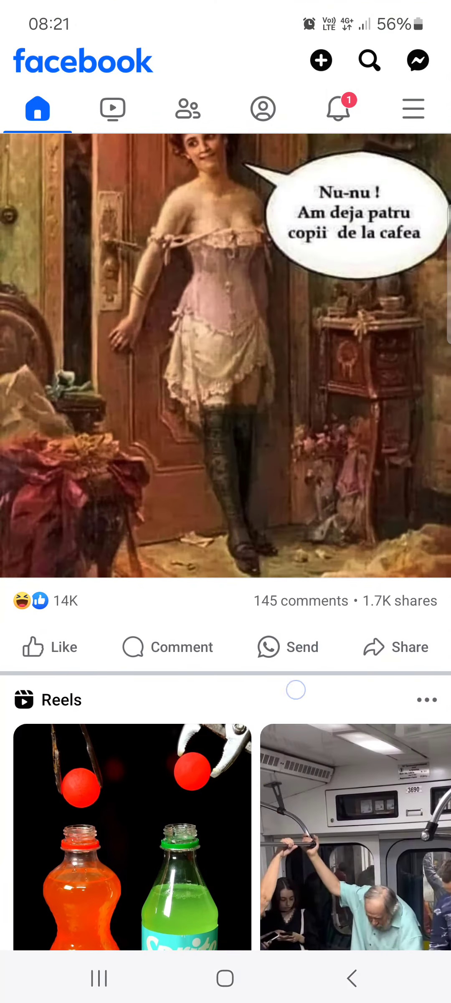
scroll(up, 3)
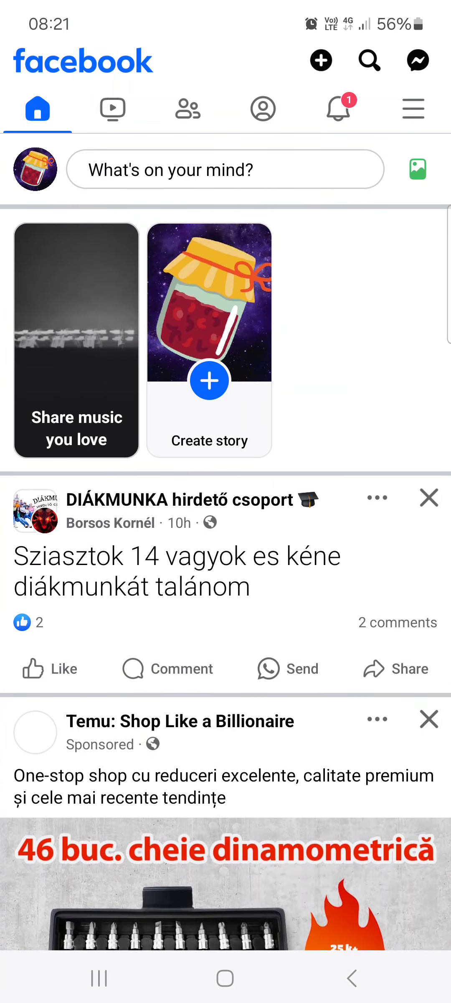
Step: Scroll through the hamburger Menu and open the Pages section's Page creation intro
click(413, 108)
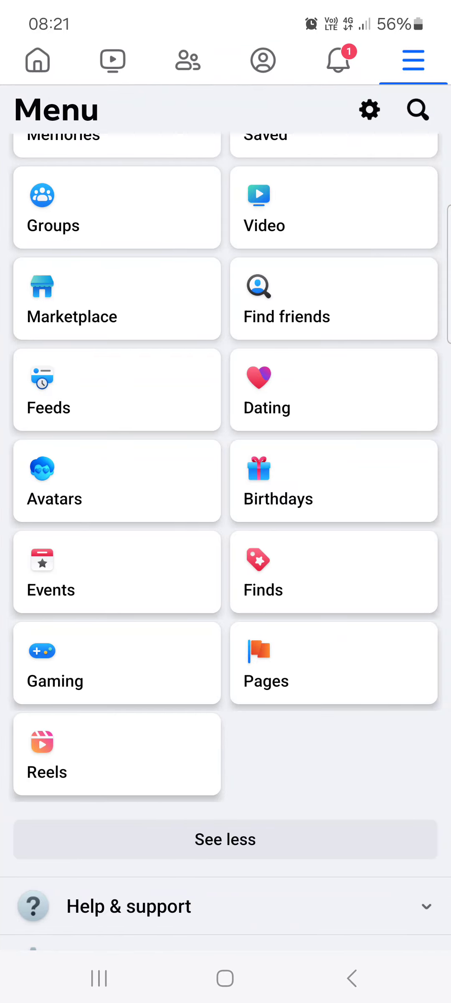
scroll(up, 3)
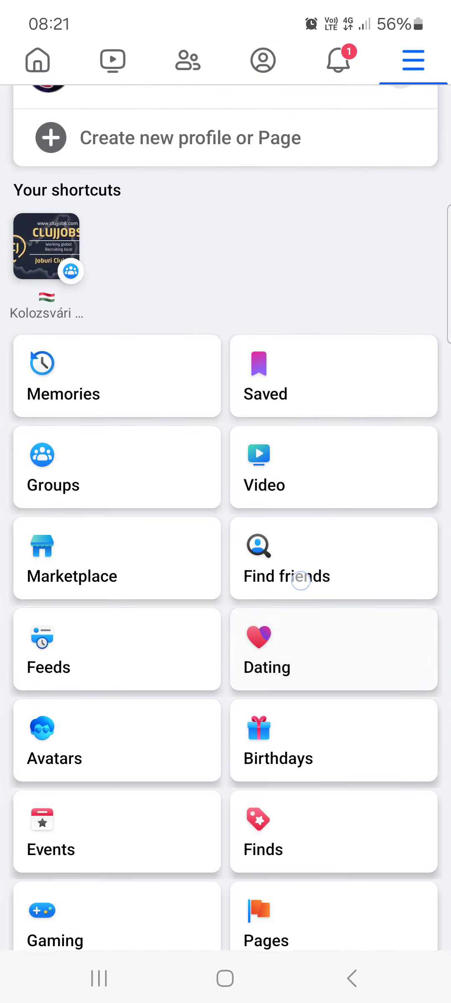
scroll(up, 3)
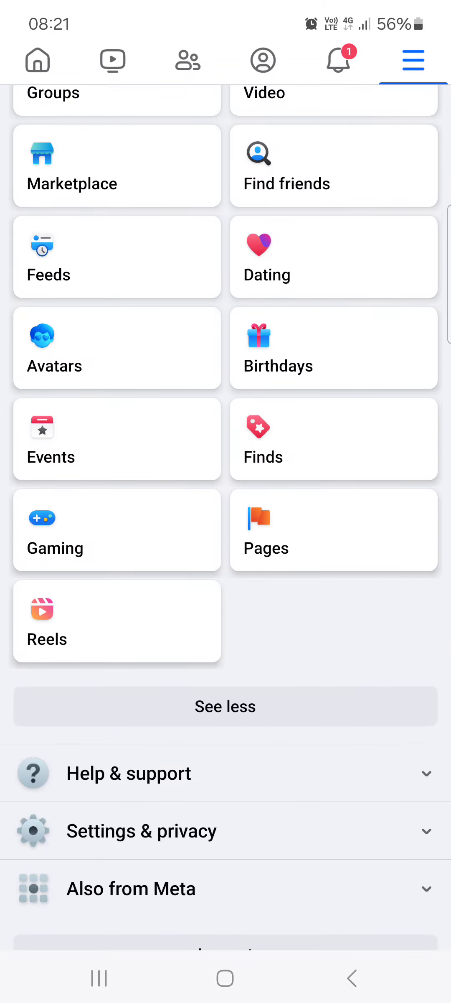
click(334, 530)
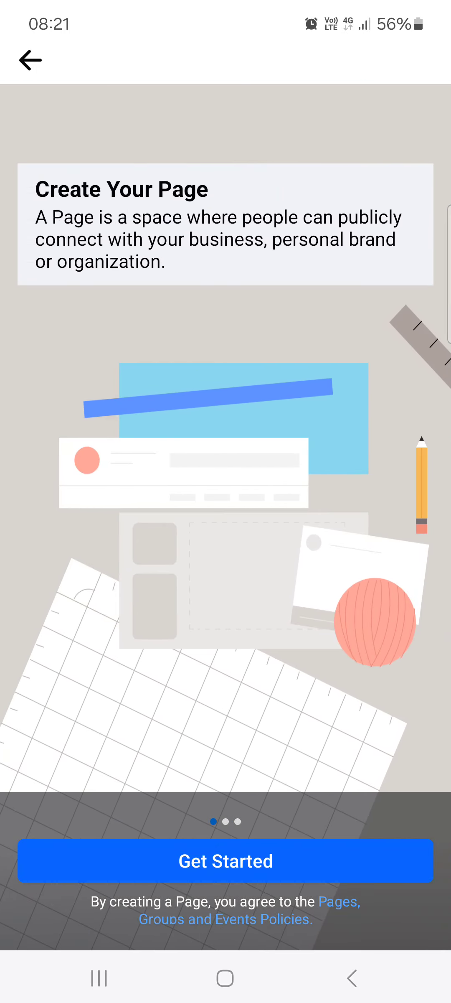
Step: Swipe past the Create Your Page intro to reach the empty Page name step
scroll(left, 3)
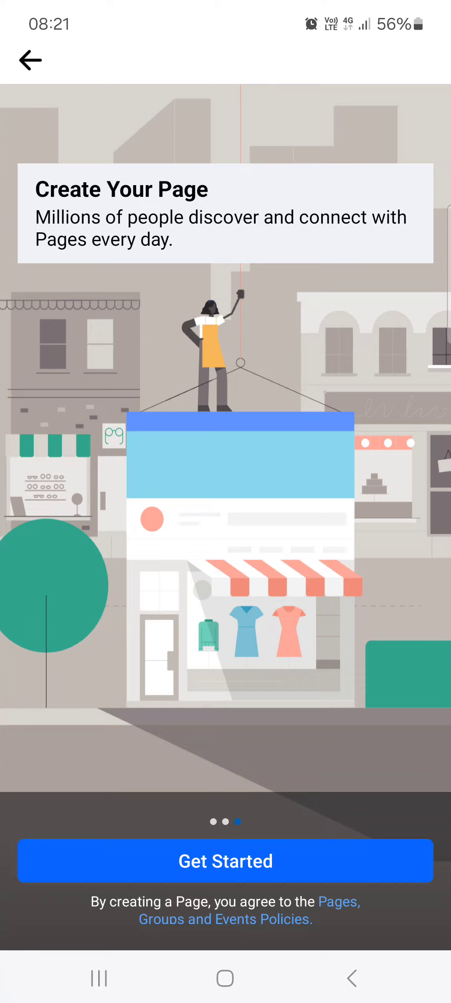
click(225, 861)
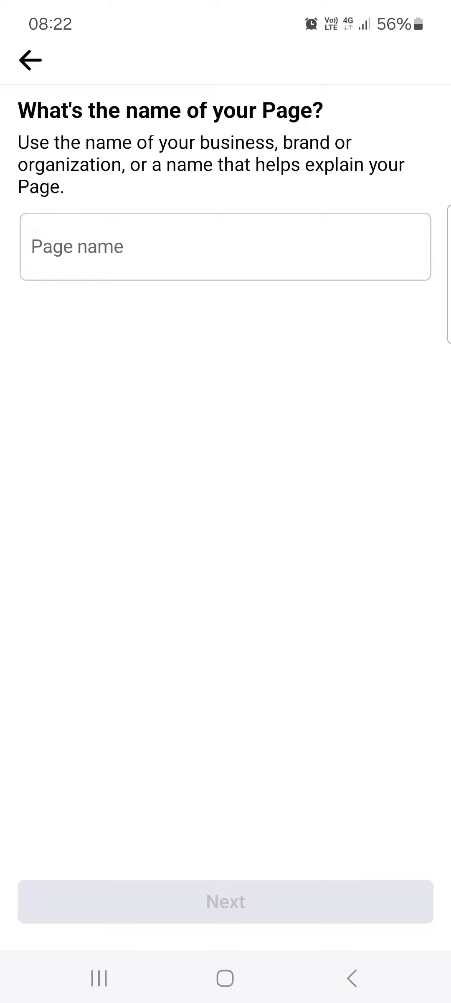
Step: Leave the Page name step without a name, back to the Menu
click(28, 61)
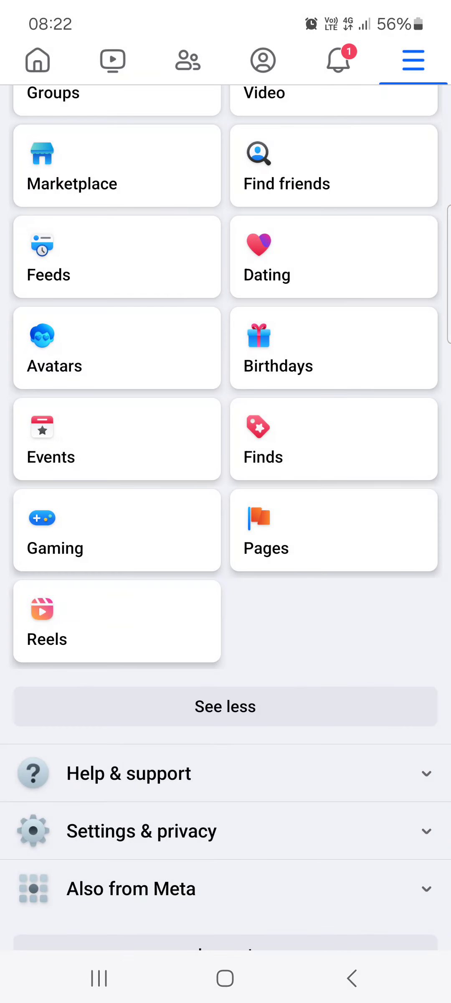